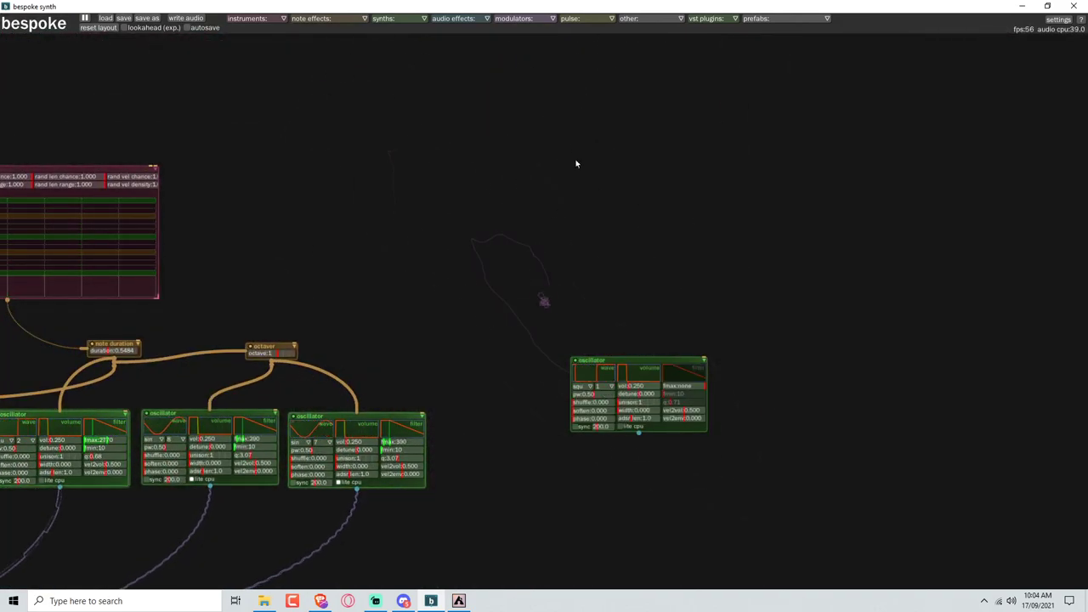
Step: Add a note sequencer above the right-hand oscillator and start adding a chorder
click(313, 18)
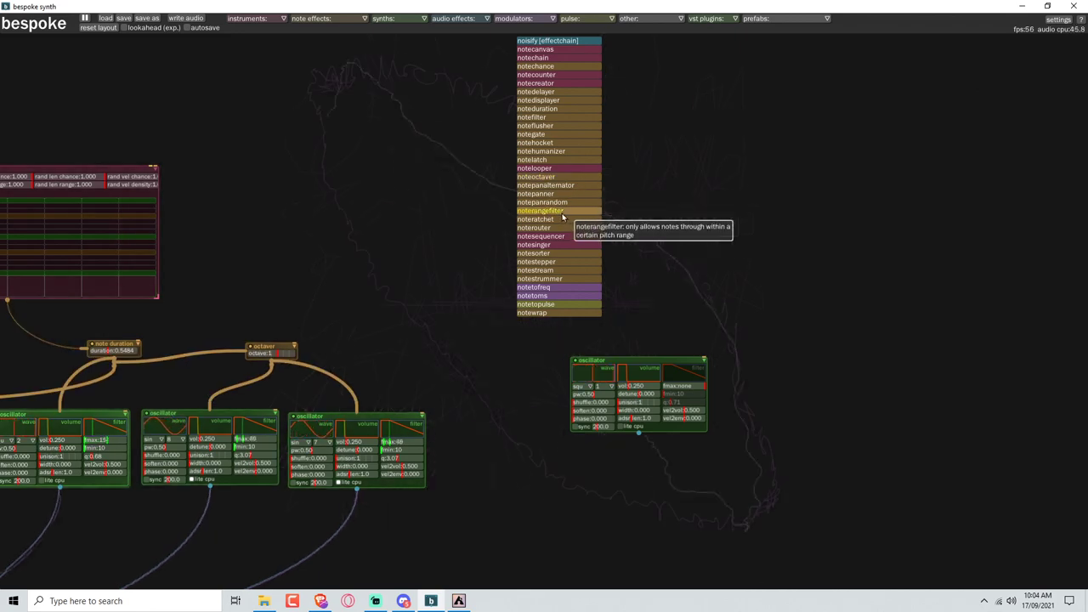
mouse_move(557, 236)
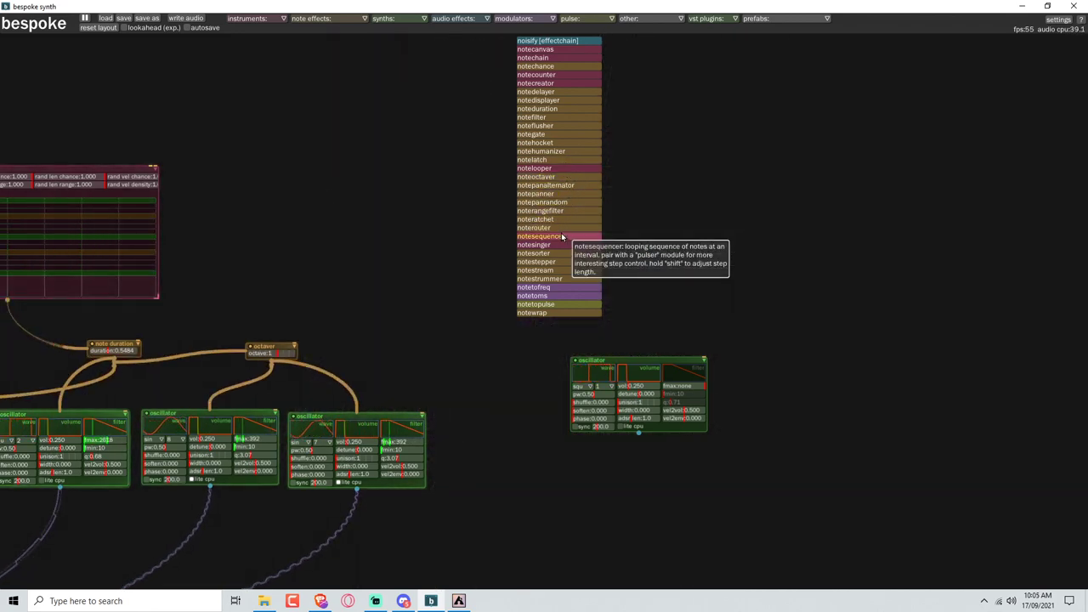
click(536, 235)
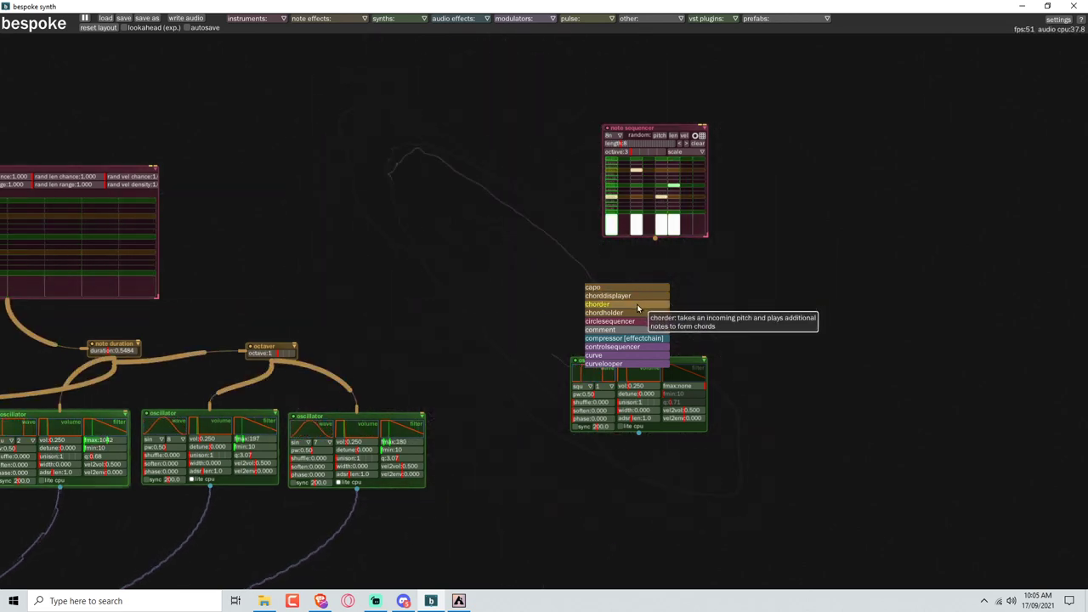
click(593, 304)
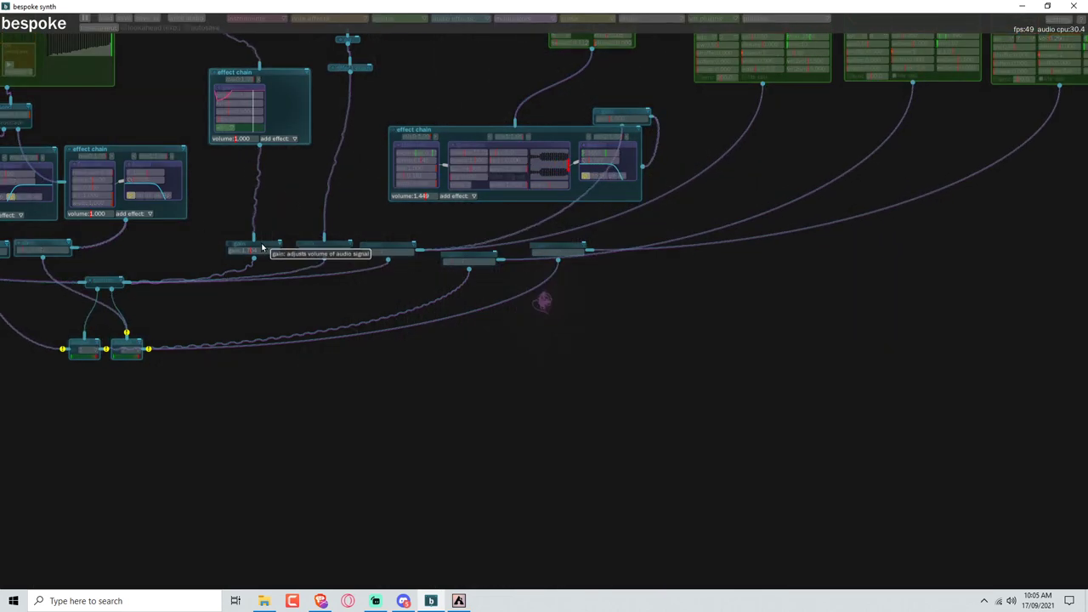
mouse_move(1012, 239)
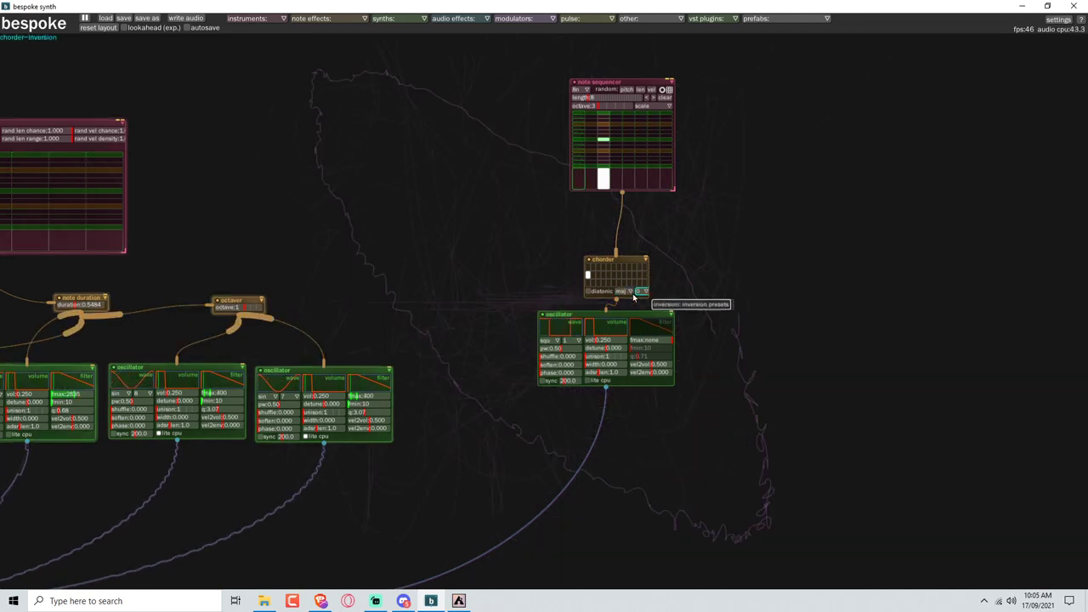
Step: Set the chorder's chord preset to diatonic minor
click(637, 291)
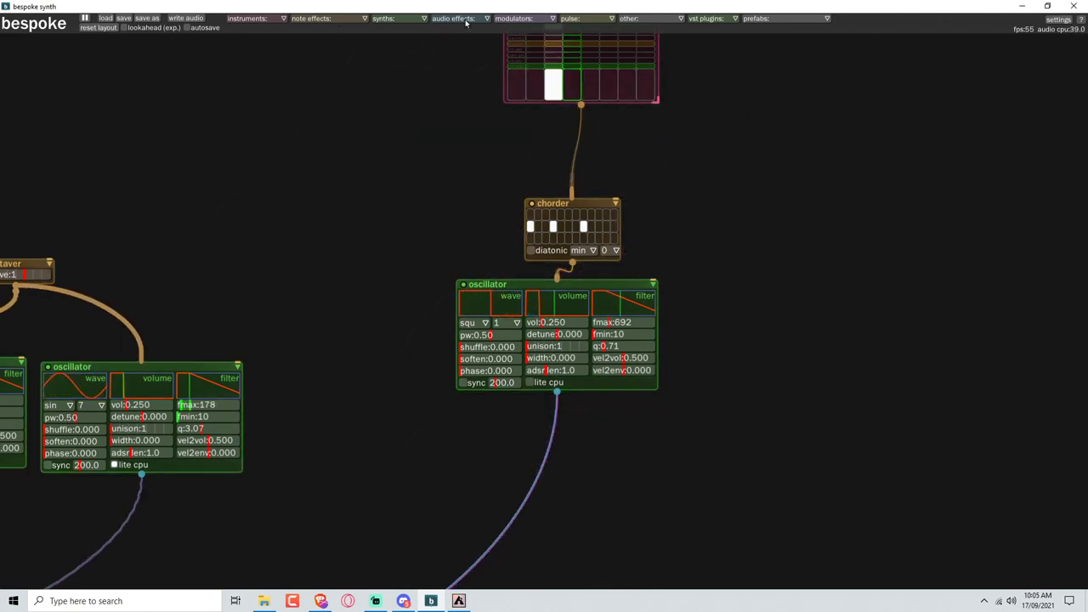
Step: Browse the audio effects list, then the modulators list
click(452, 17)
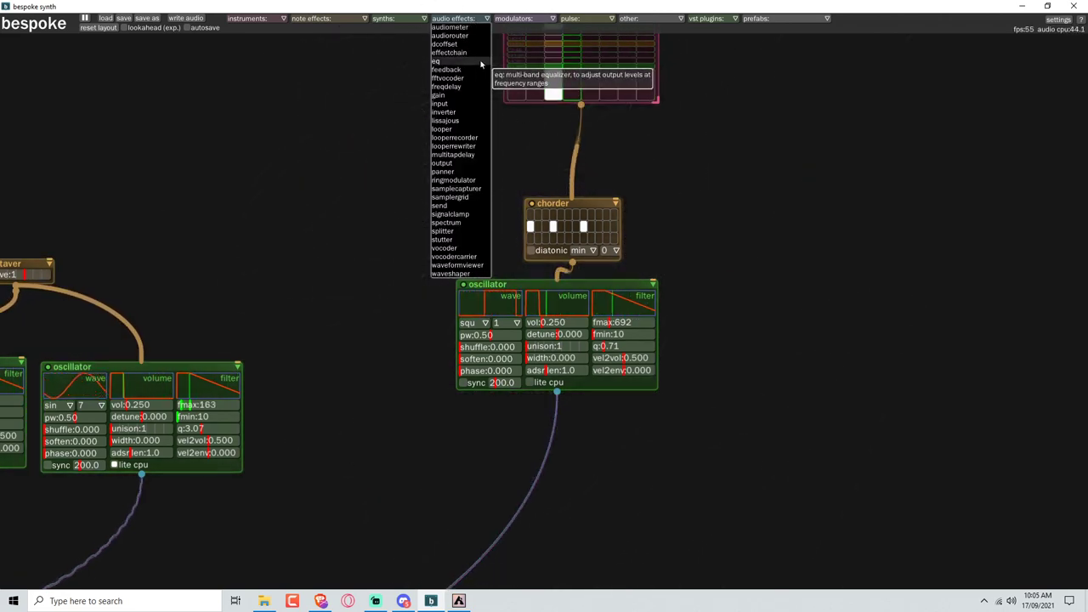
click(516, 16)
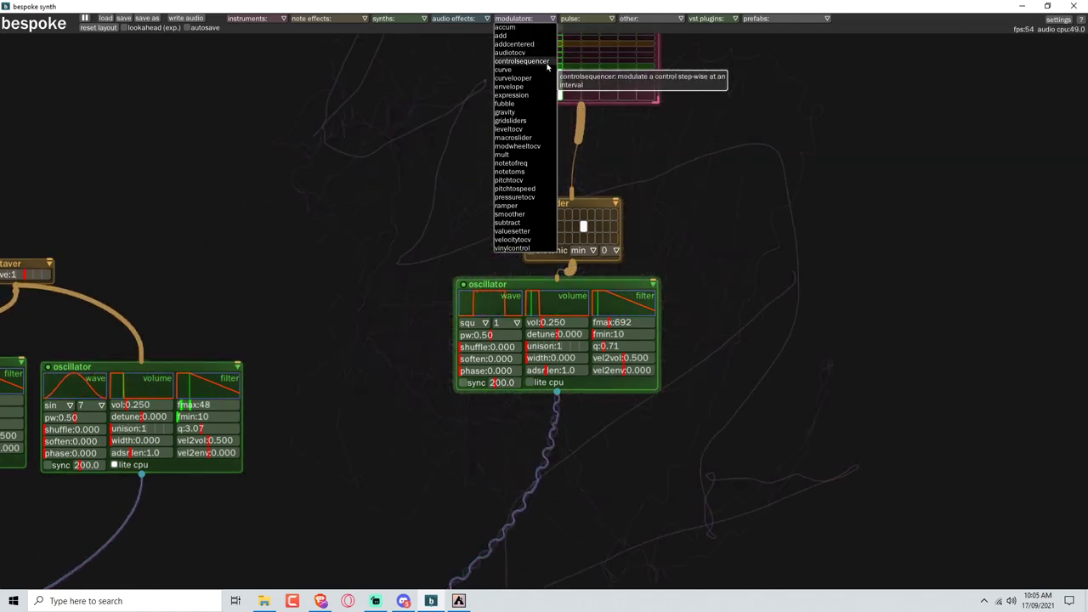
mouse_move(507, 96)
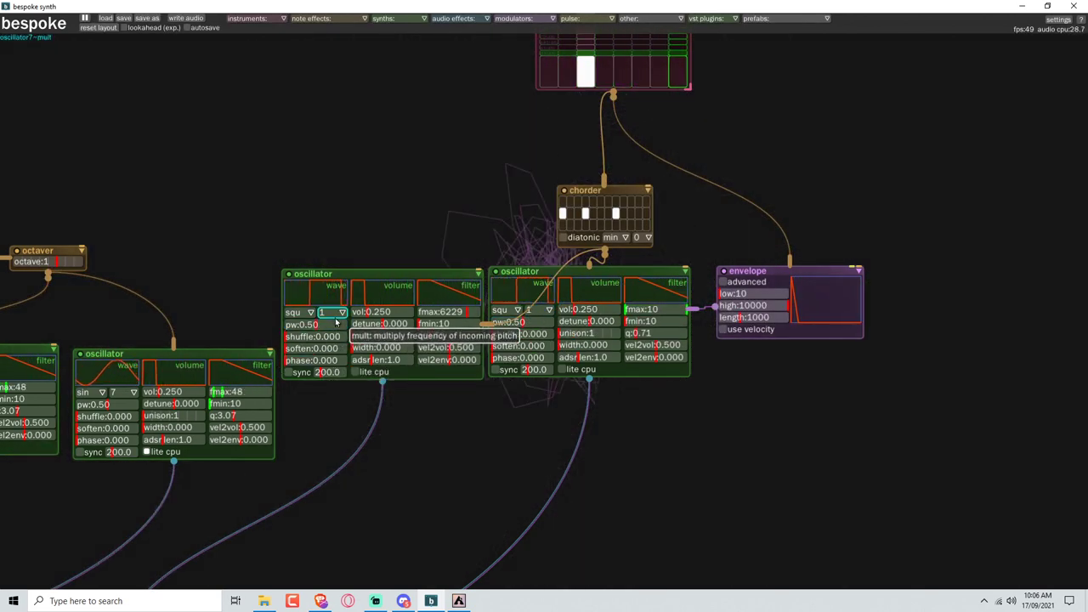
Step: Pick a new frequency multiplier for the second chorded oscillator
click(340, 311)
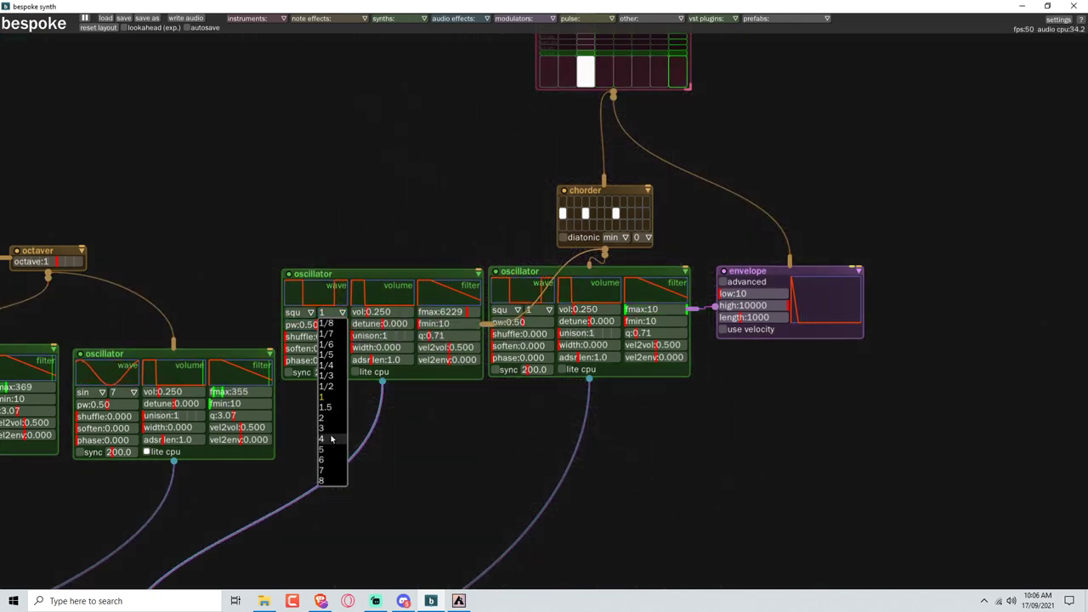
click(321, 385)
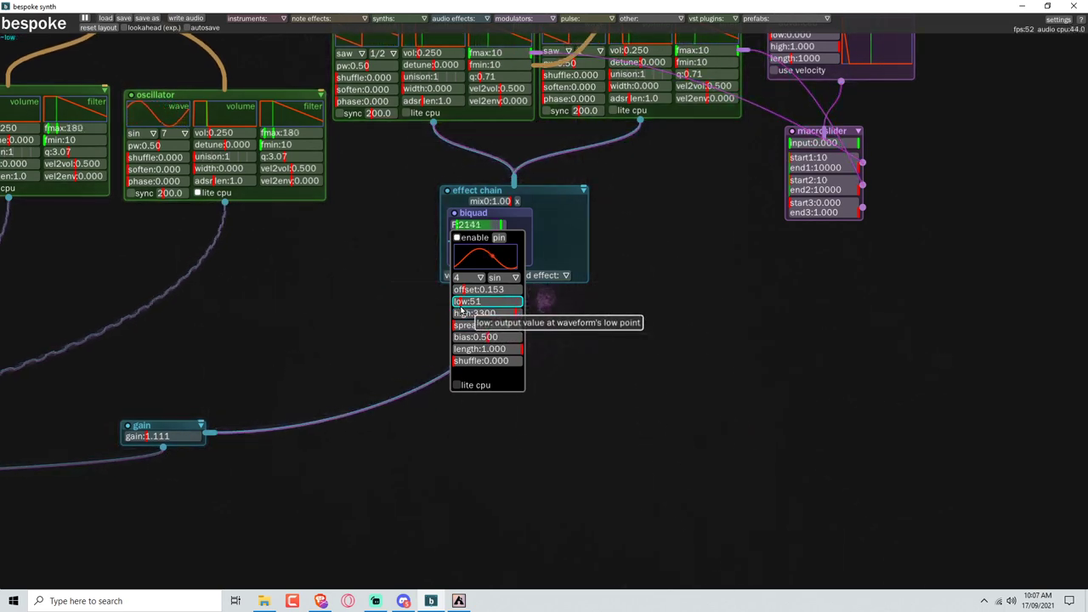
Step: Adjust the low value of the LFO sweeping the biquad cutoff
drag(485, 300, 510, 301)
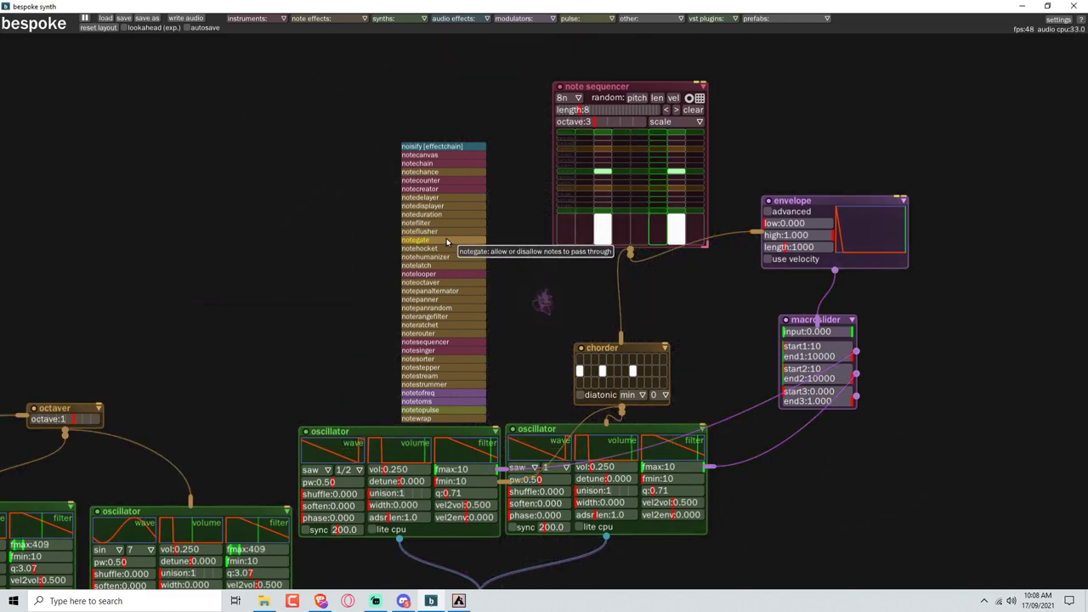
mouse_move(417, 146)
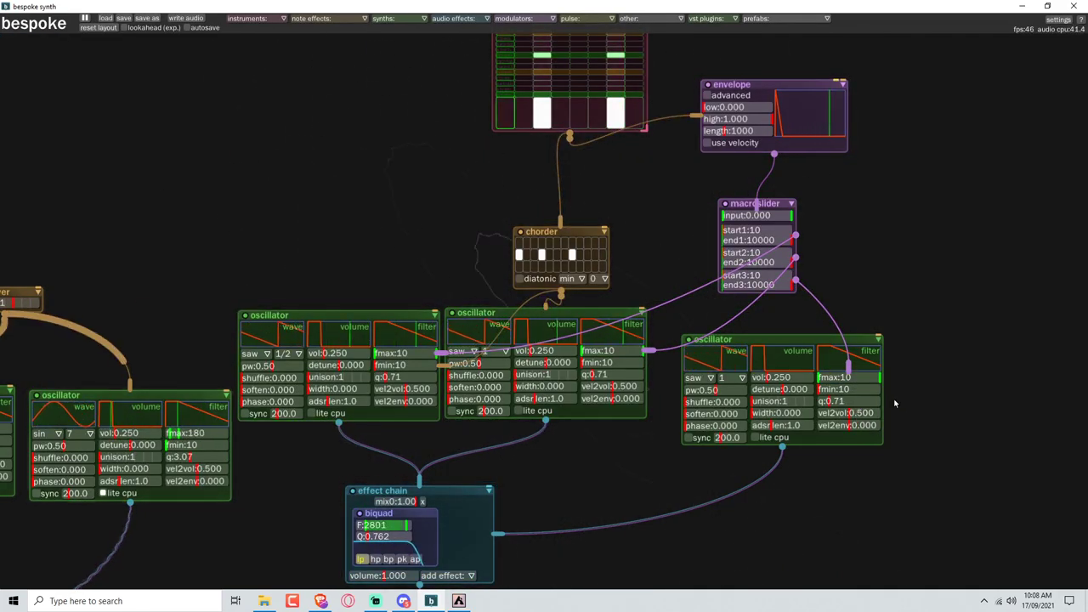
Step: Patch the third oscillator into the biquad effect chain
click(693, 377)
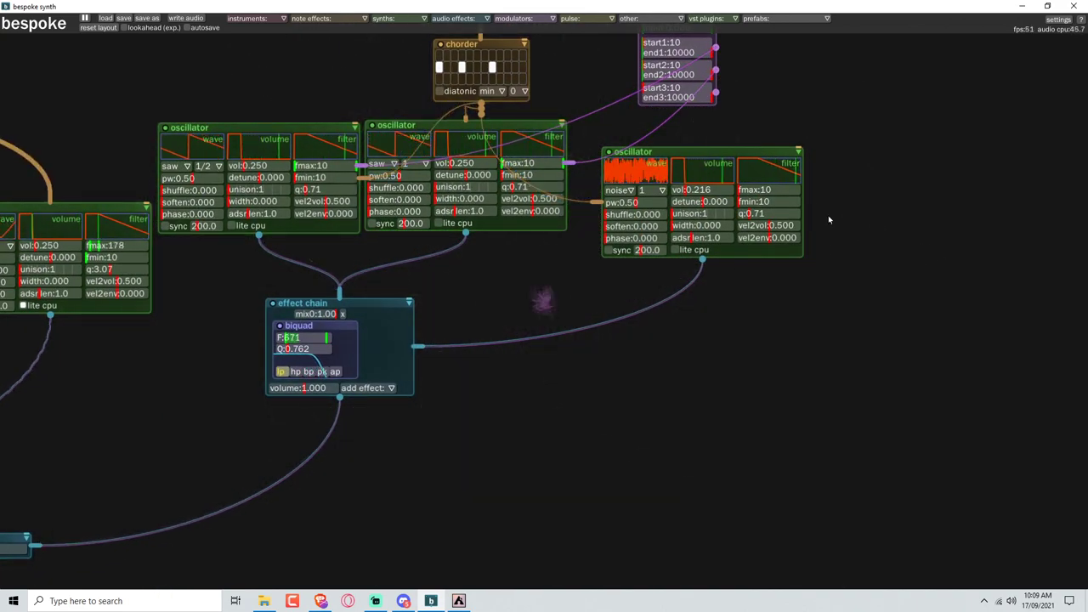
Step: Turn down the noise oscillator's volume slider
drag(769, 189, 799, 188)
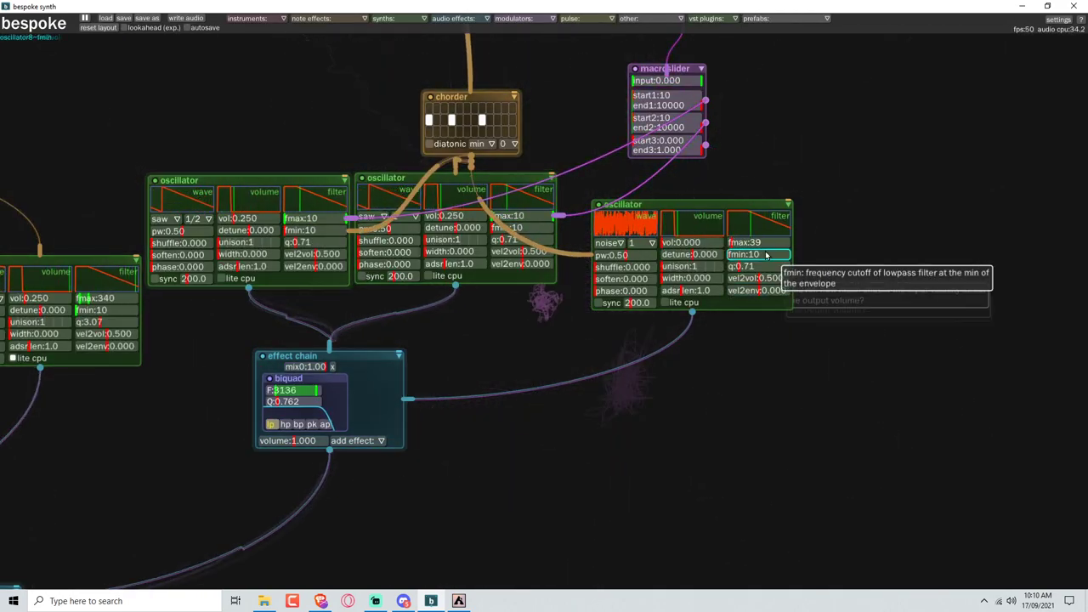
Step: Lower the noise oscillator's minimum filter cutoff (fmin)
drag(765, 254, 781, 253)
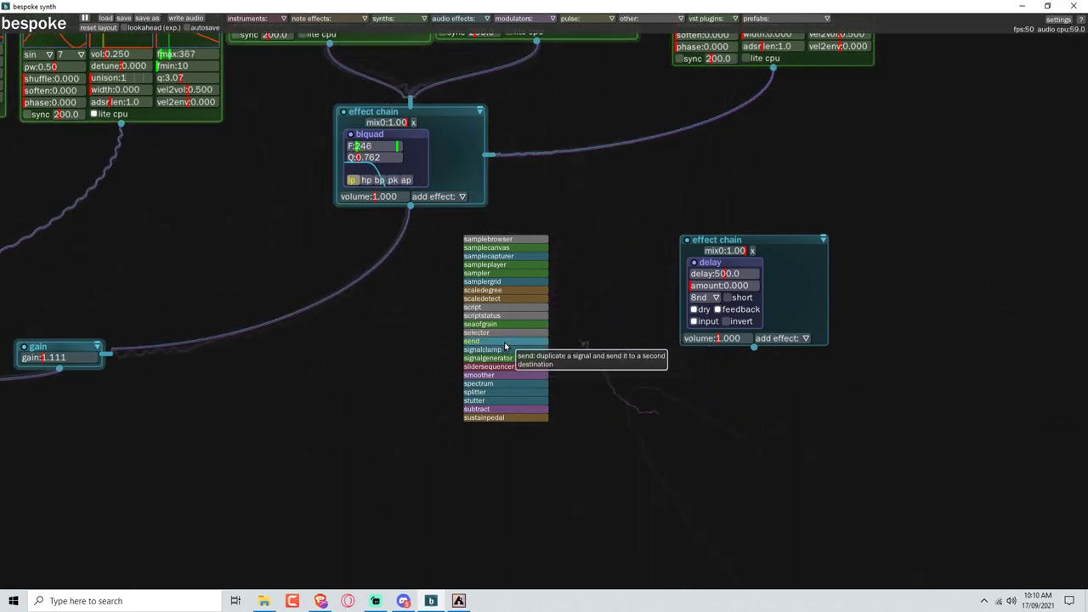
Step: Place a send module below the biquad effect chain
click(471, 341)
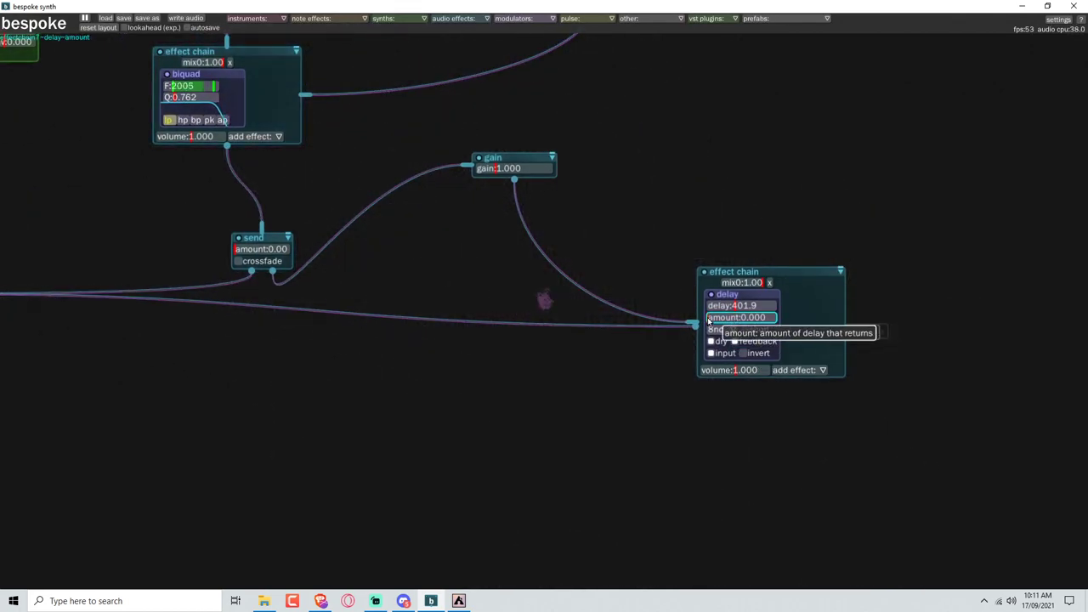
Step: Raise the delay's return amount toward 0.663
drag(739, 317, 761, 317)
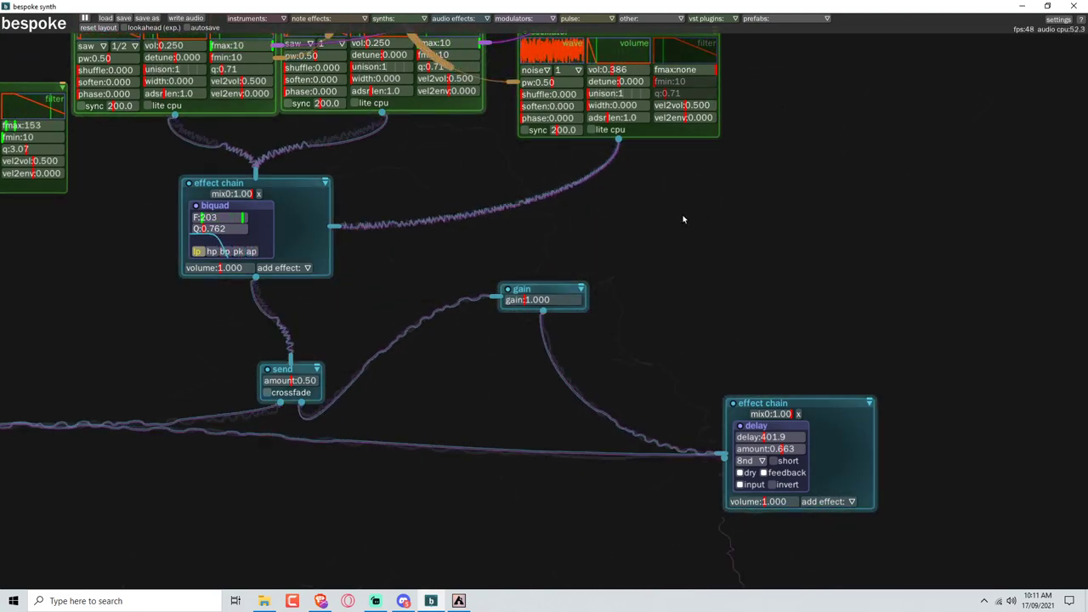
Step: Open the instruments menu to add a note sequencer beside the noise oscillator
click(246, 19)
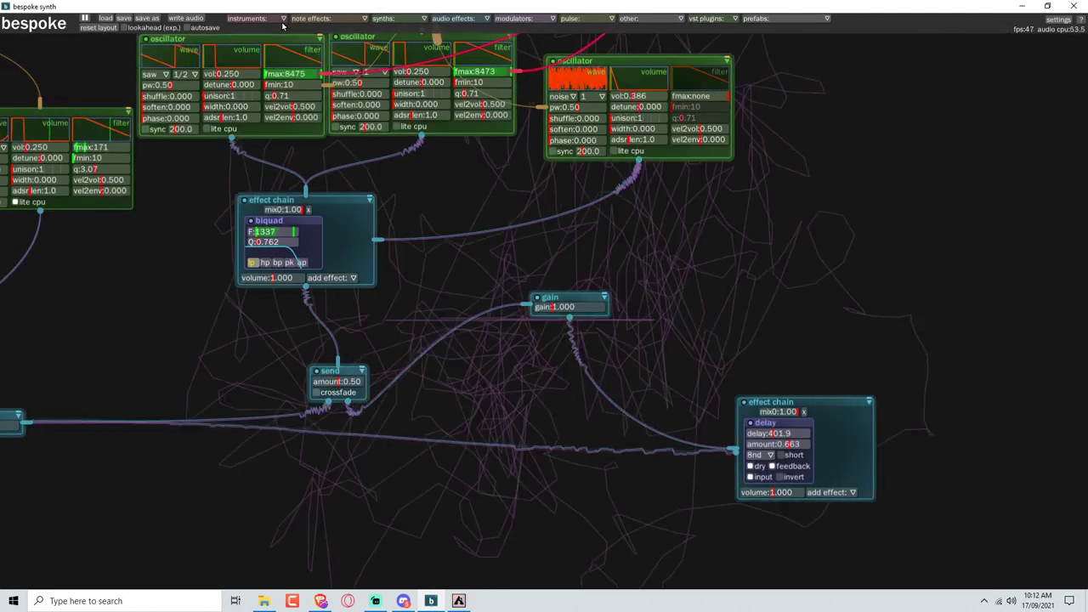
click(249, 19)
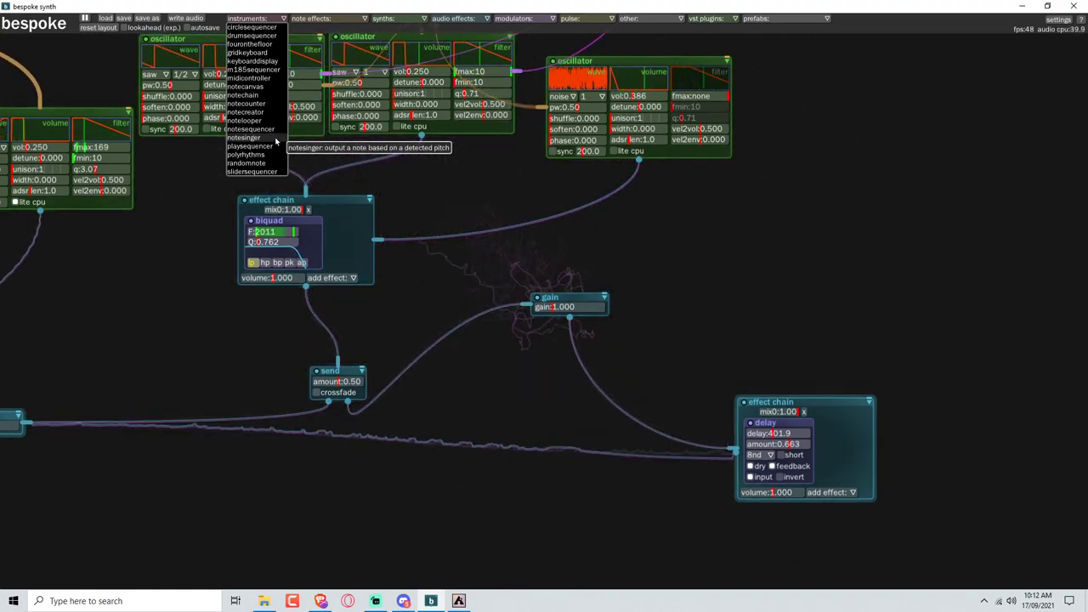
mouse_move(249, 147)
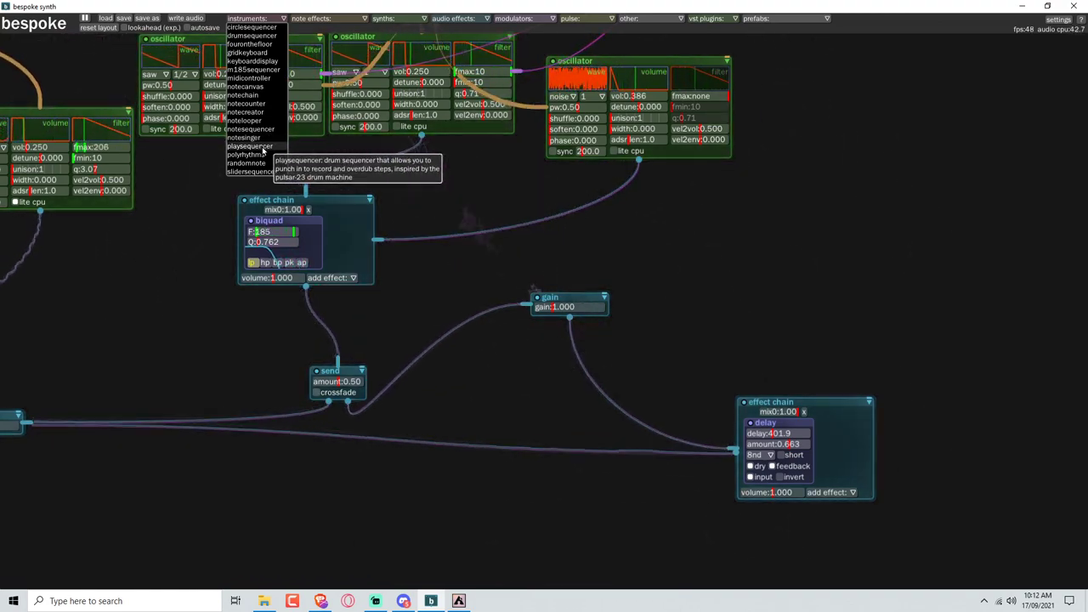
mouse_move(245, 138)
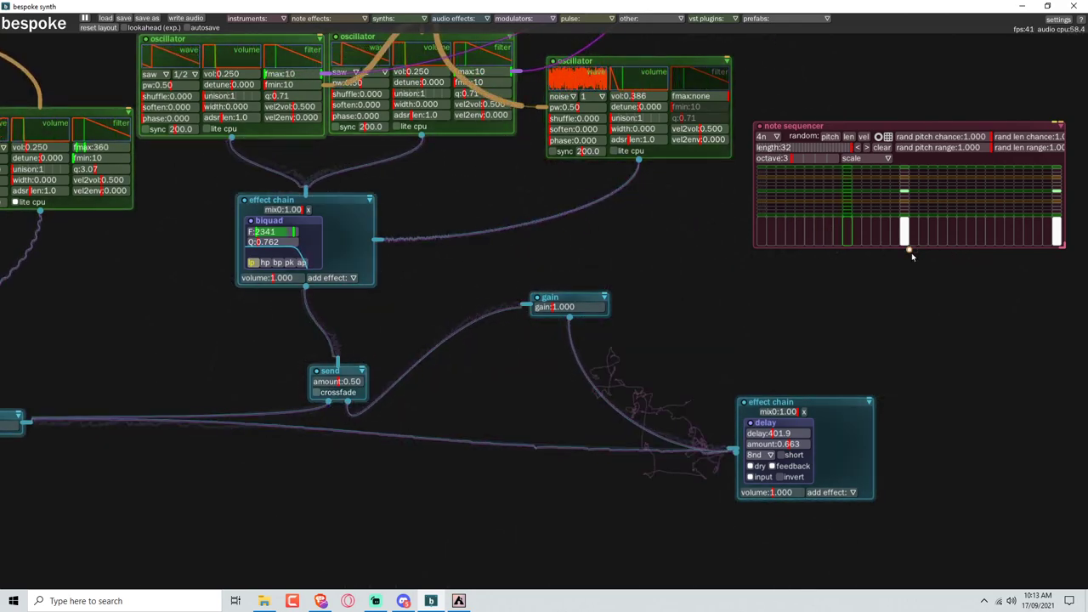
mouse_move(567, 306)
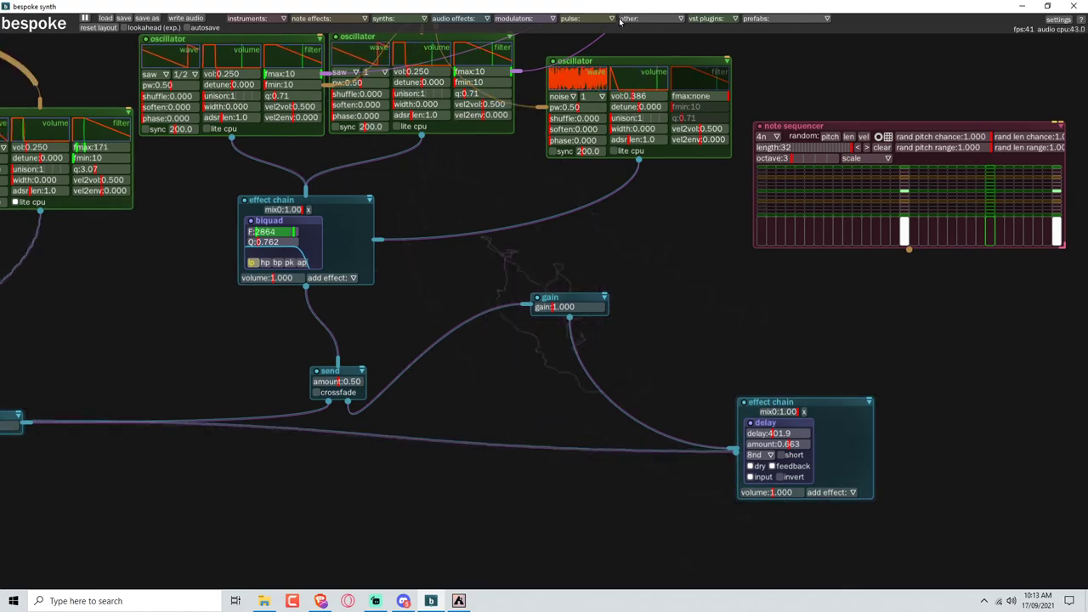
Step: Place a notetopulse module from the pulse menu below the note sequencer
click(565, 16)
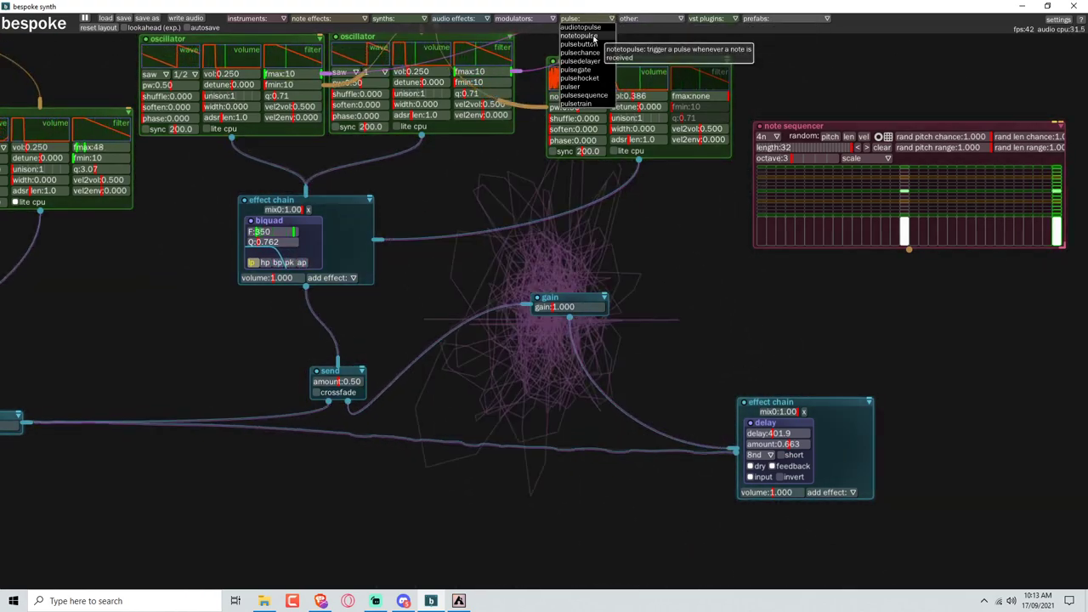
drag(581, 36, 888, 287)
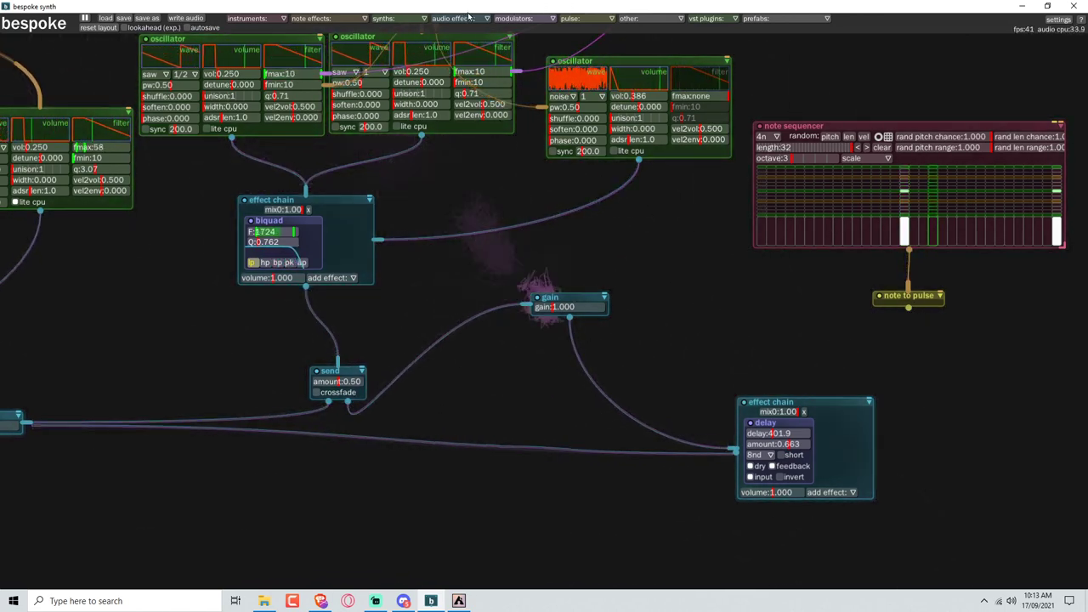
Step: Create an envelope module from the modulators menu
click(517, 18)
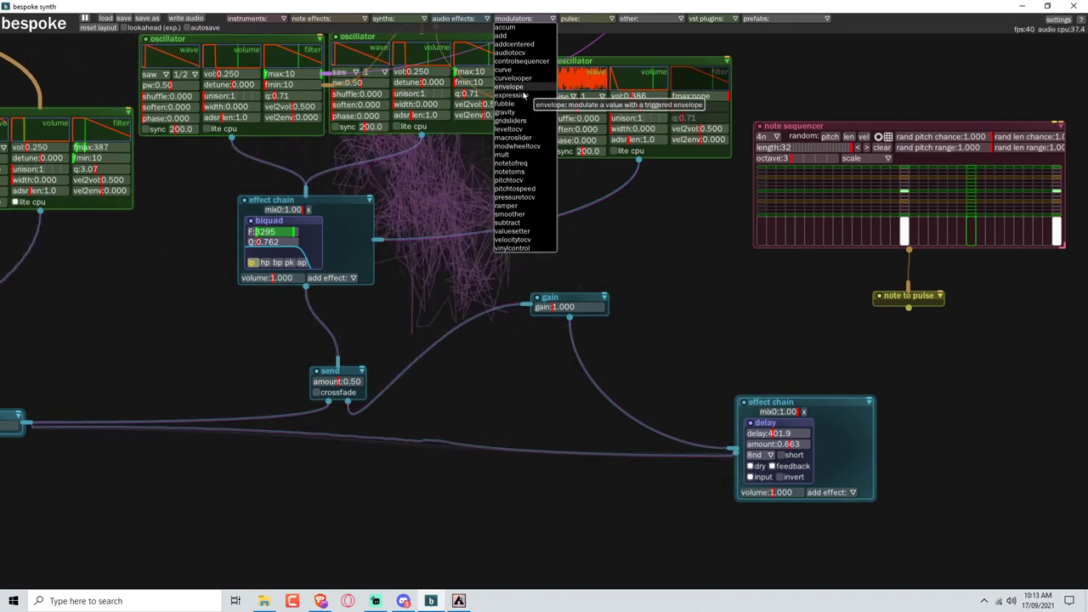
click(504, 86)
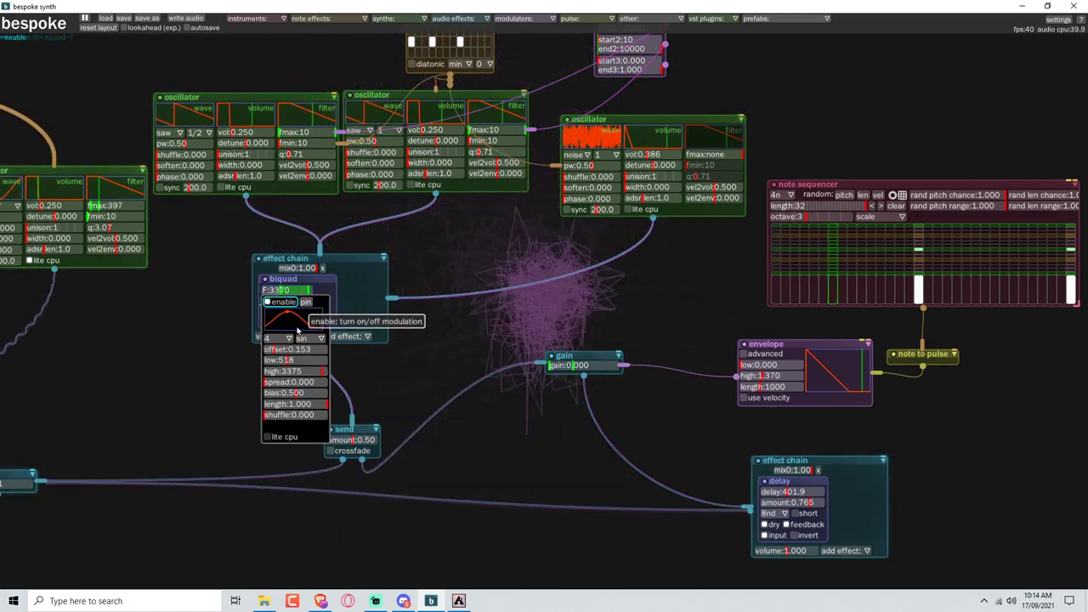
Step: Adjust the biquad filter's modulation settings, bringing Q to about 1.05
click(279, 338)
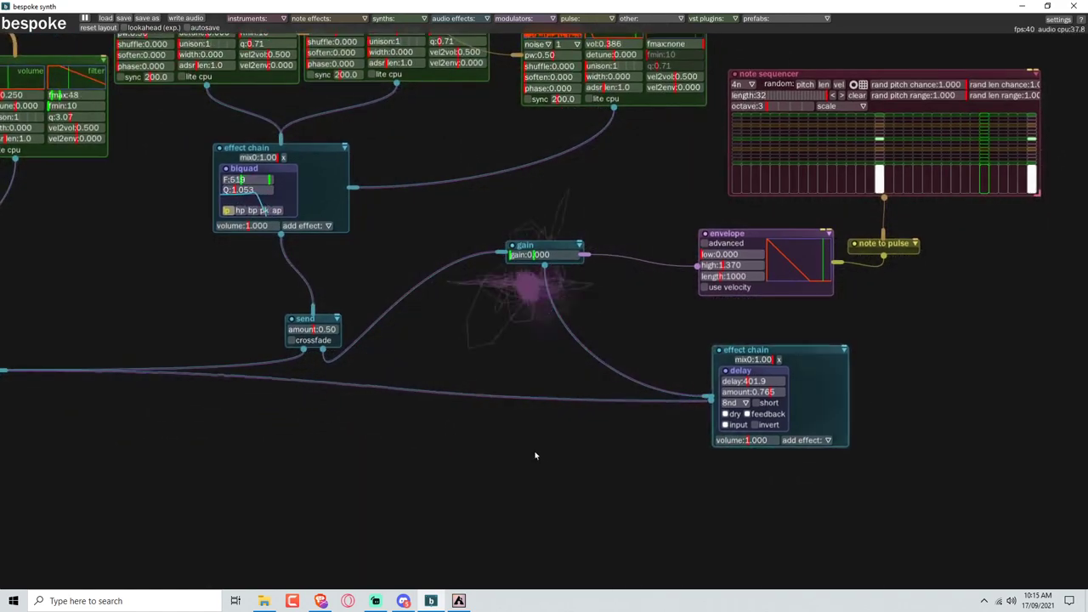
Step: Add a granulator to the delay effect chain via its add-effect dropdown
click(824, 440)
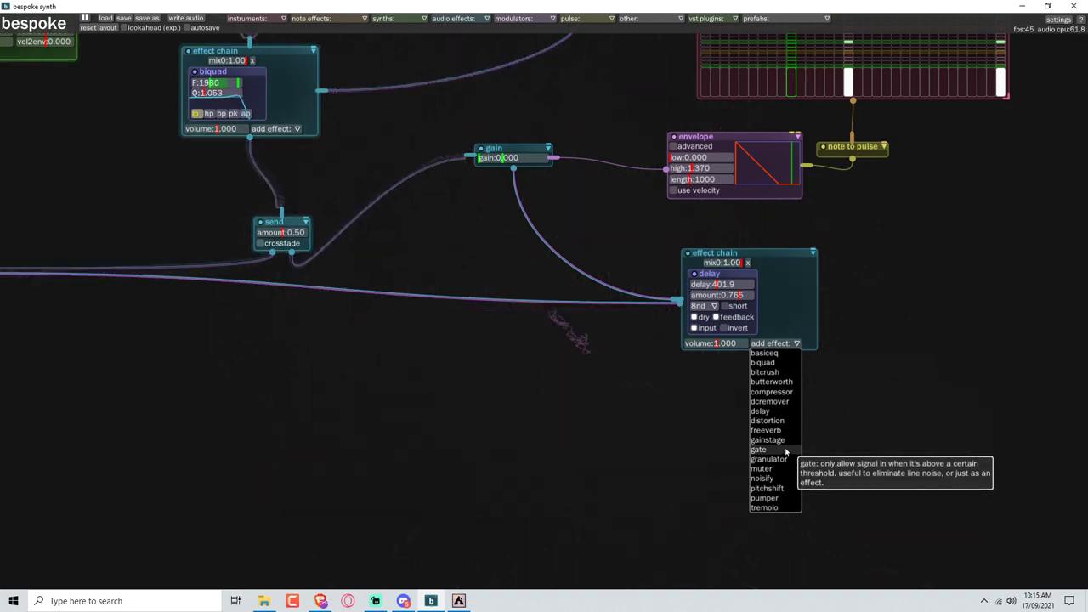
mouse_move(791, 458)
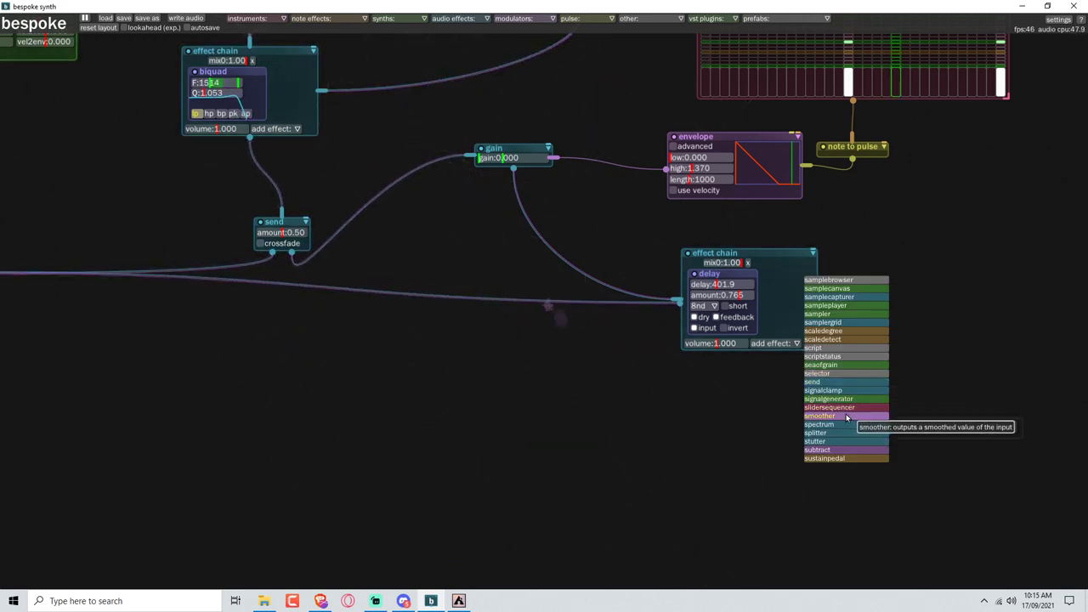
mouse_move(824, 424)
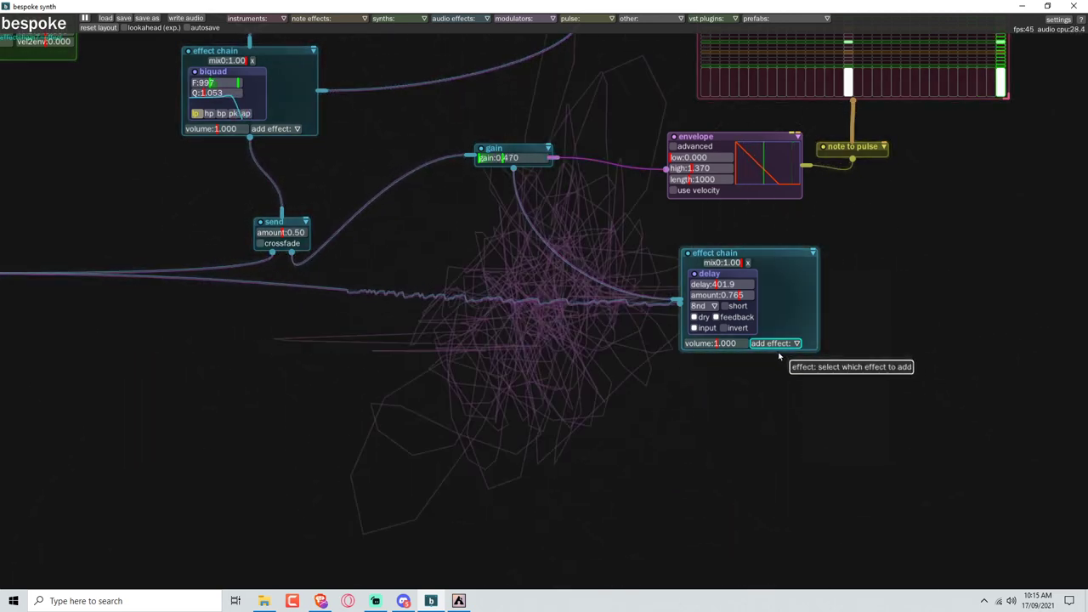
click(775, 343)
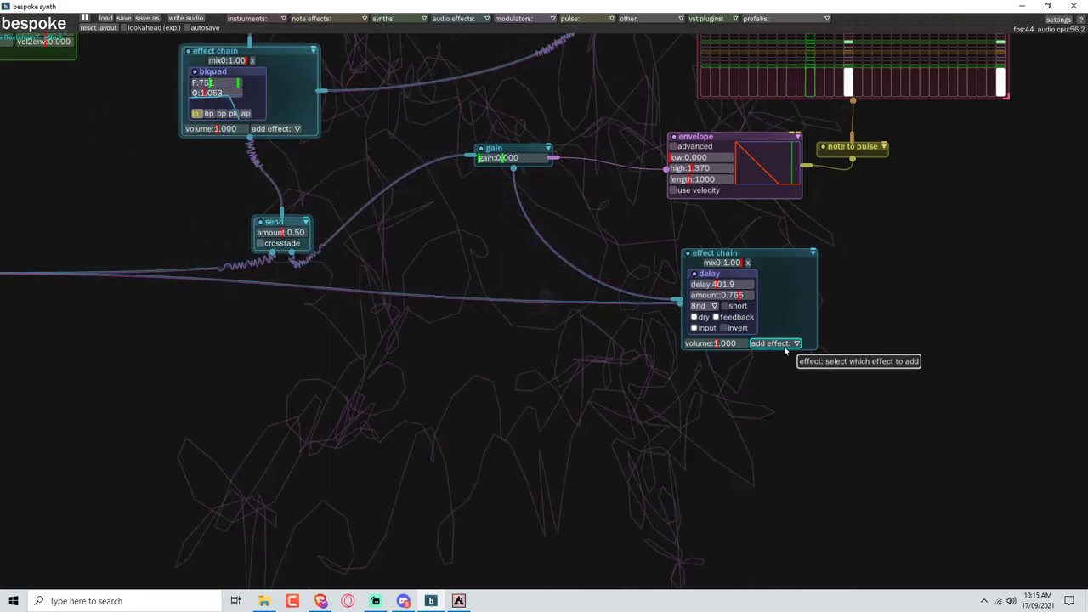
click(777, 343)
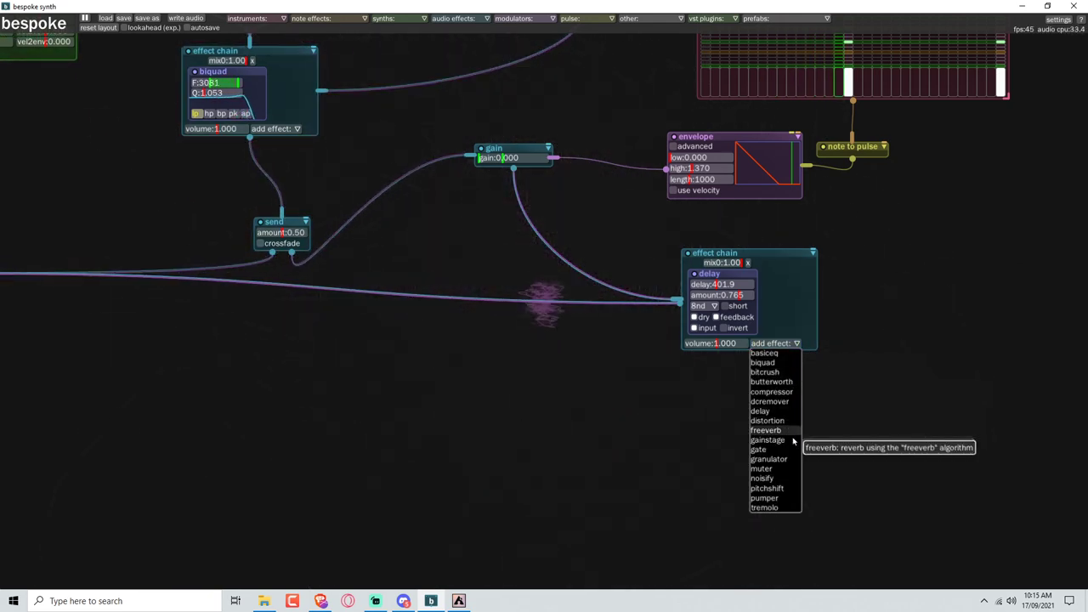
mouse_move(786, 459)
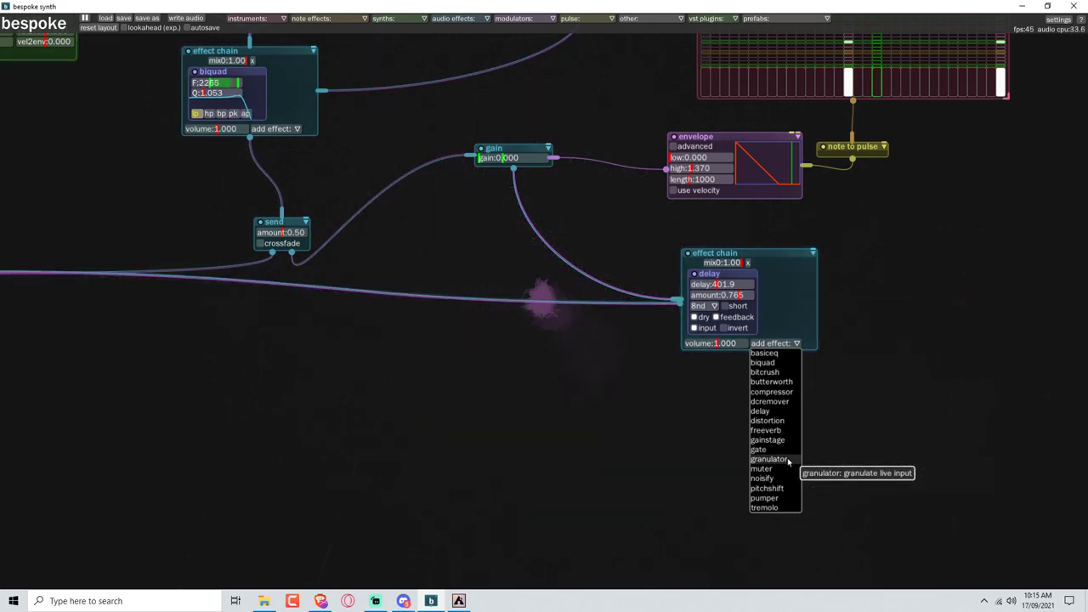
click(769, 458)
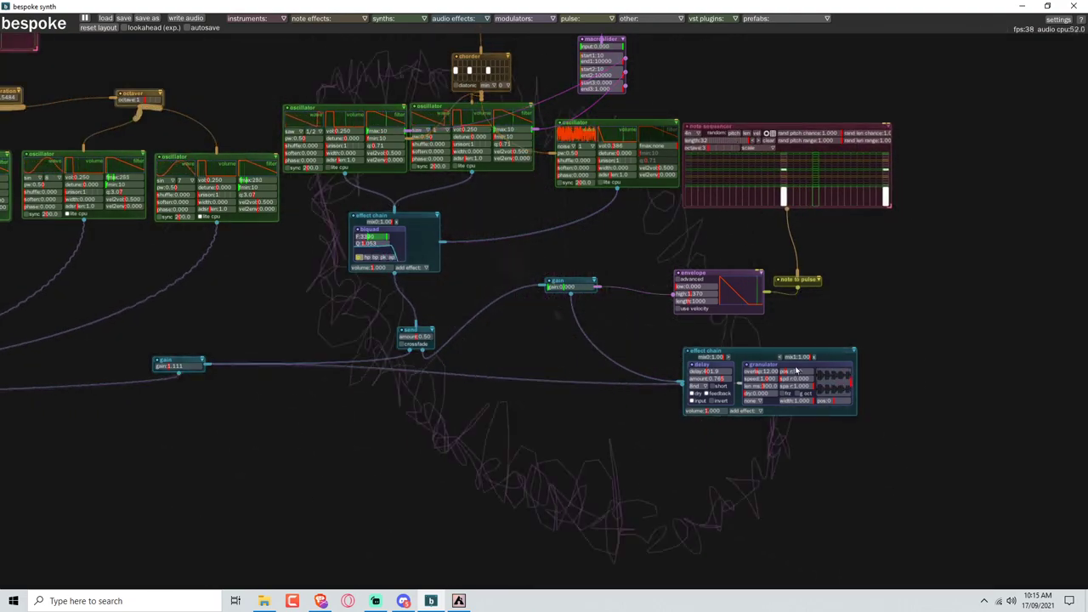
drag(769, 356, 586, 328)
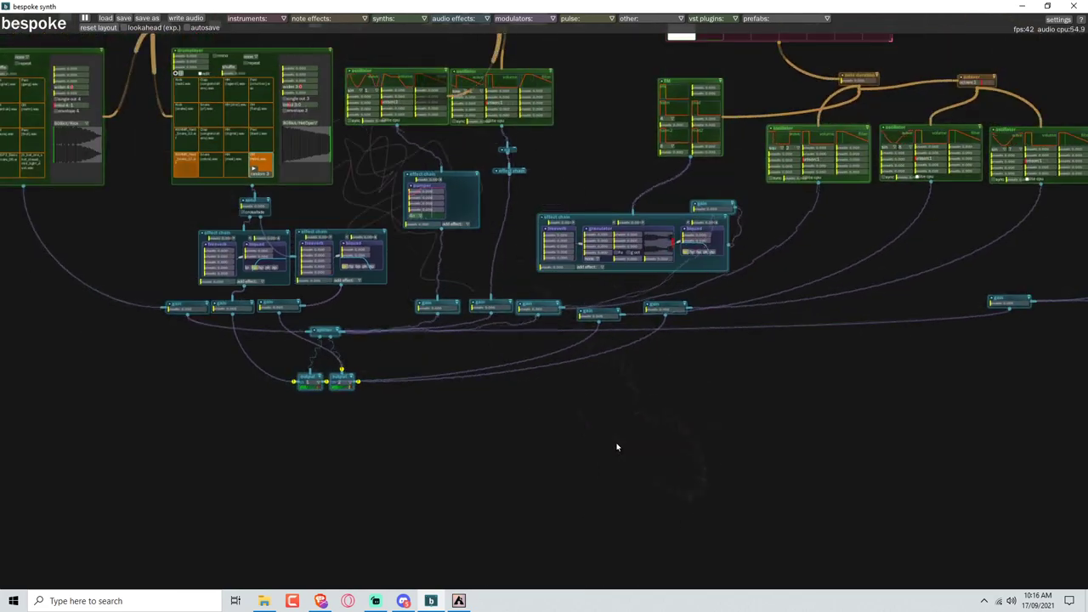
drag(617, 448, 764, 471)
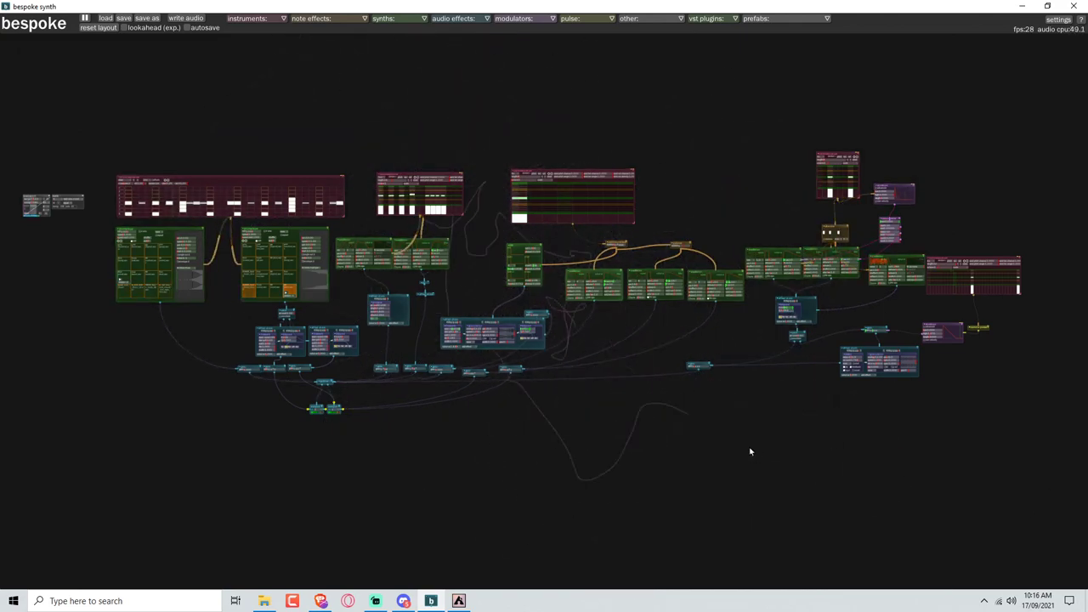
mouse_move(535, 513)
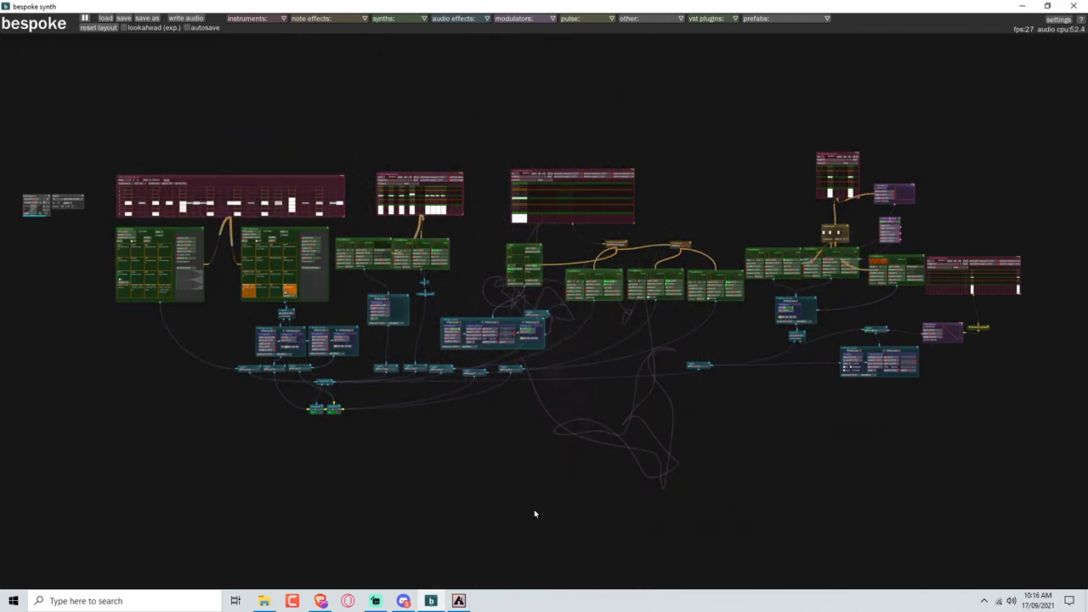